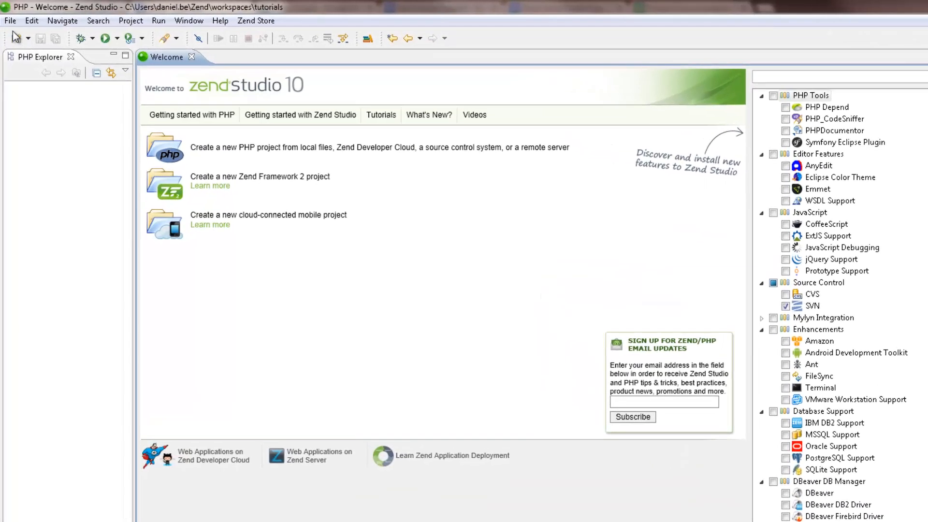
Start a new local PHP project named myProject with php5.5 as its version.
{"action": "left_click", "coordinate": [9, 20]}
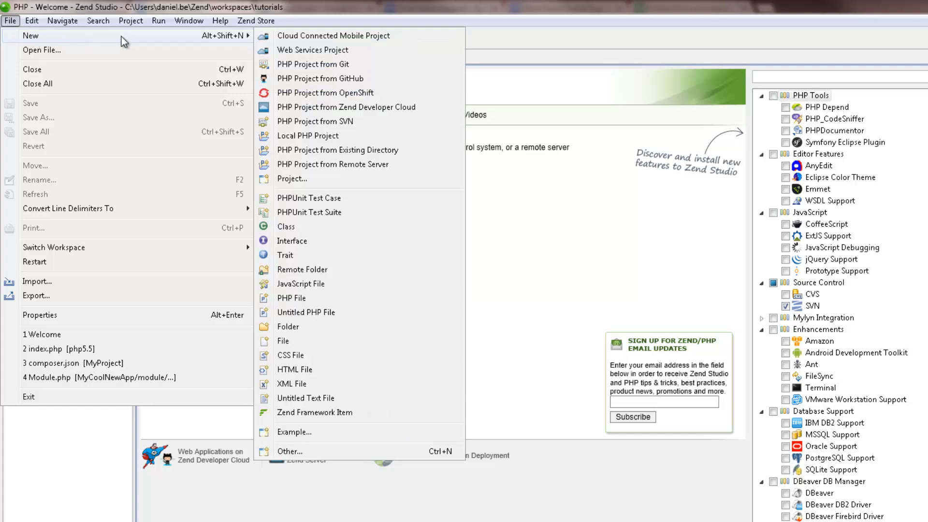
{"action": "mouse_move", "coordinate": [303, 141]}
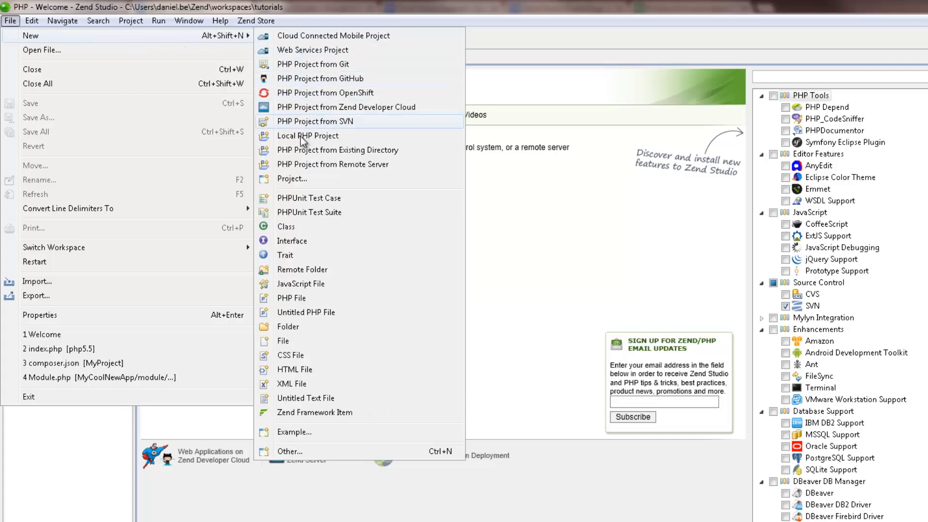
{"action": "left_click", "coordinate": [308, 135]}
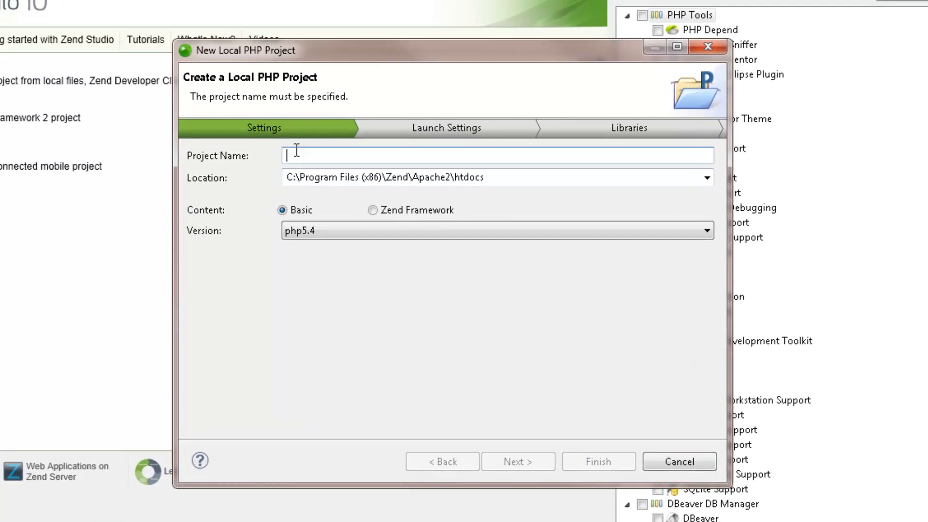
{"action": "type", "text": "myProject"}
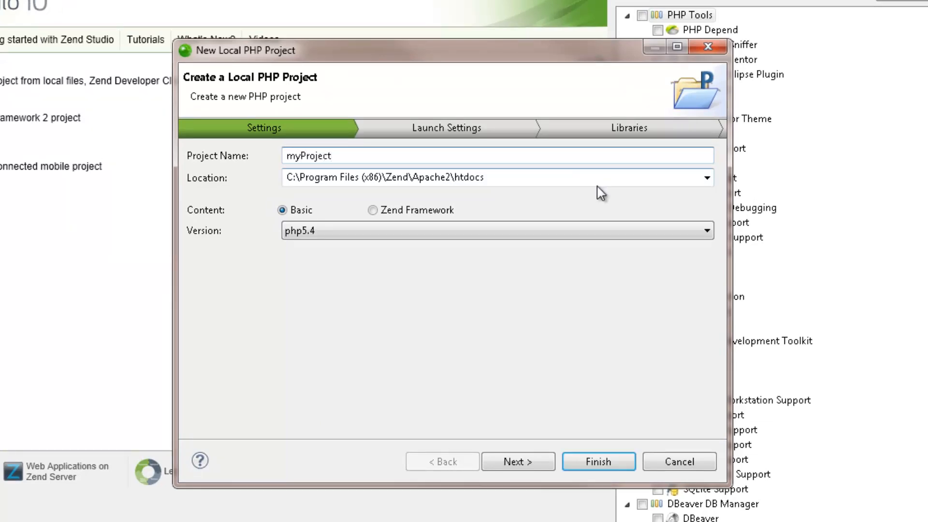
{"action": "left_click", "coordinate": [706, 231]}
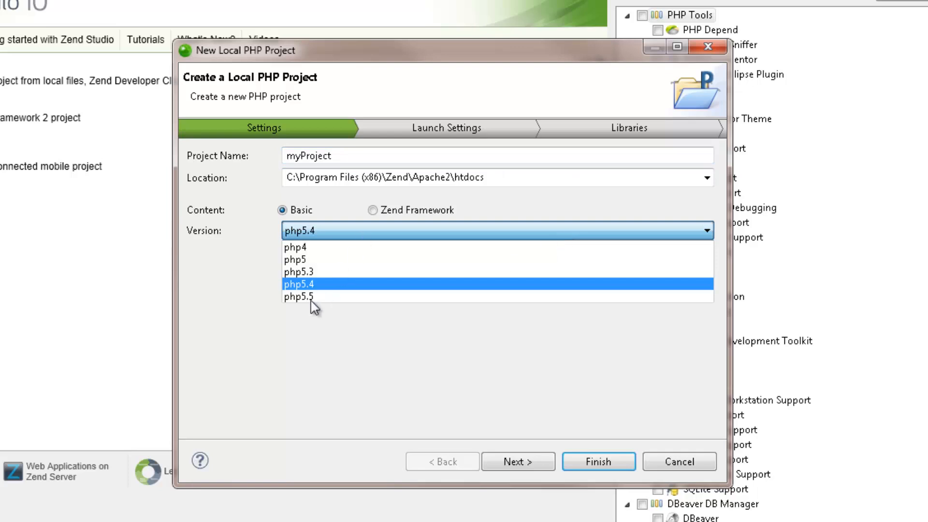
{"action": "left_click", "coordinate": [299, 297]}
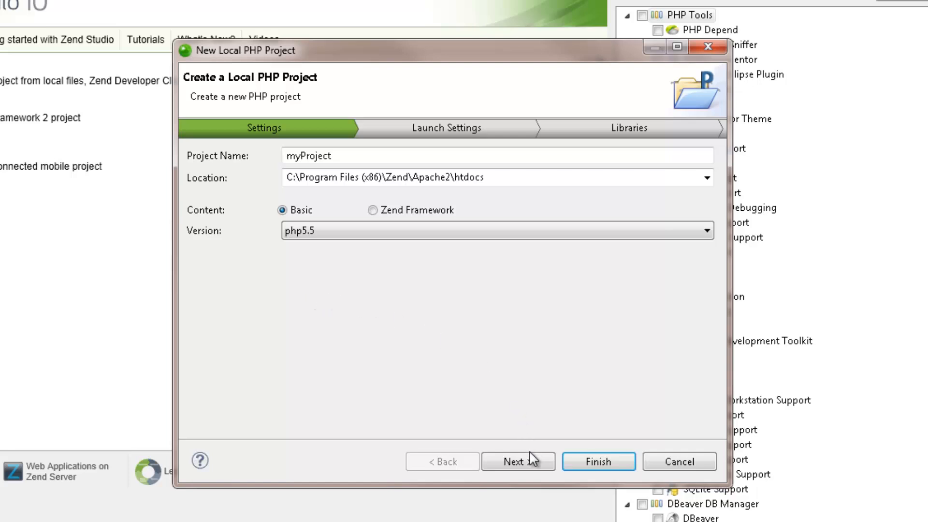
Advance to launch settings and choose the CLI application launch mode for myProject.
{"action": "left_click", "coordinate": [517, 461]}
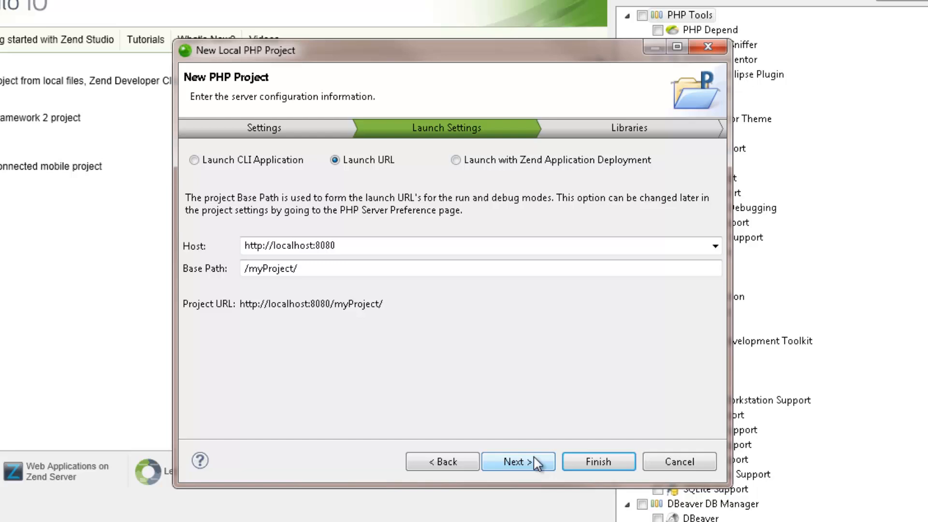
{"action": "mouse_move", "coordinate": [535, 452]}
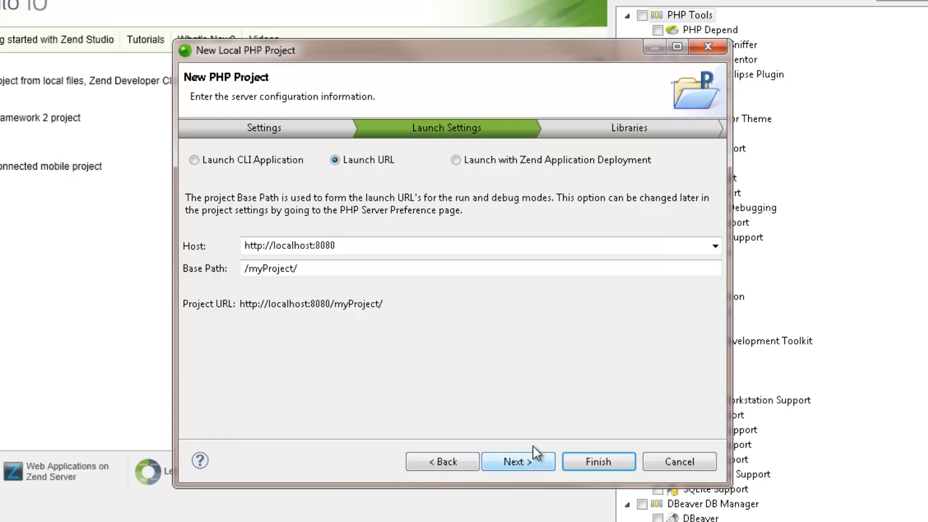
{"action": "left_click", "coordinate": [455, 159]}
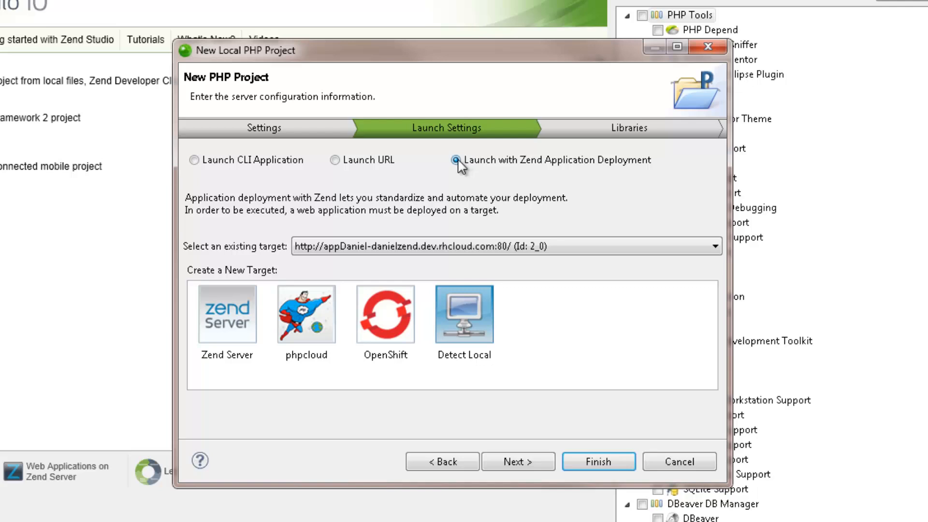
{"action": "left_click", "coordinate": [195, 160]}
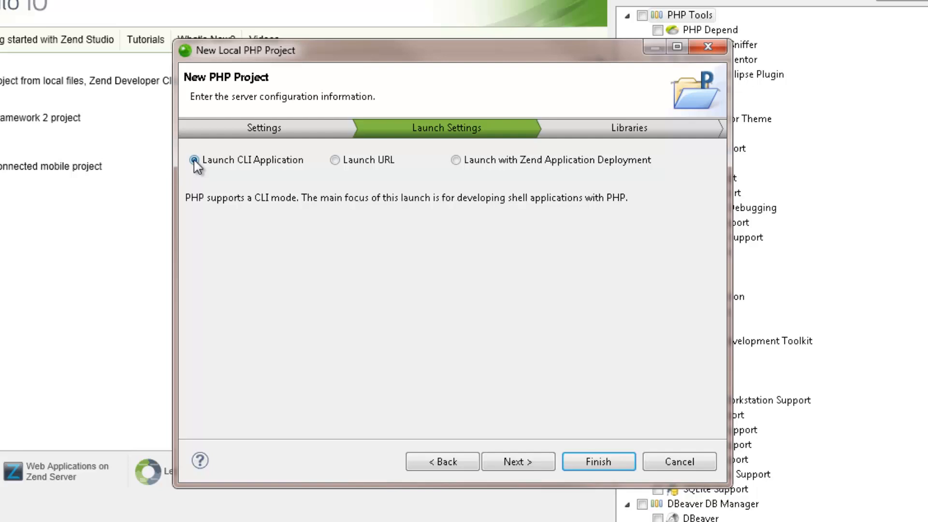
Include the PHPUnit and Zend Framework 2 libraries and finish creating myProject.
{"action": "left_click", "coordinate": [517, 462]}
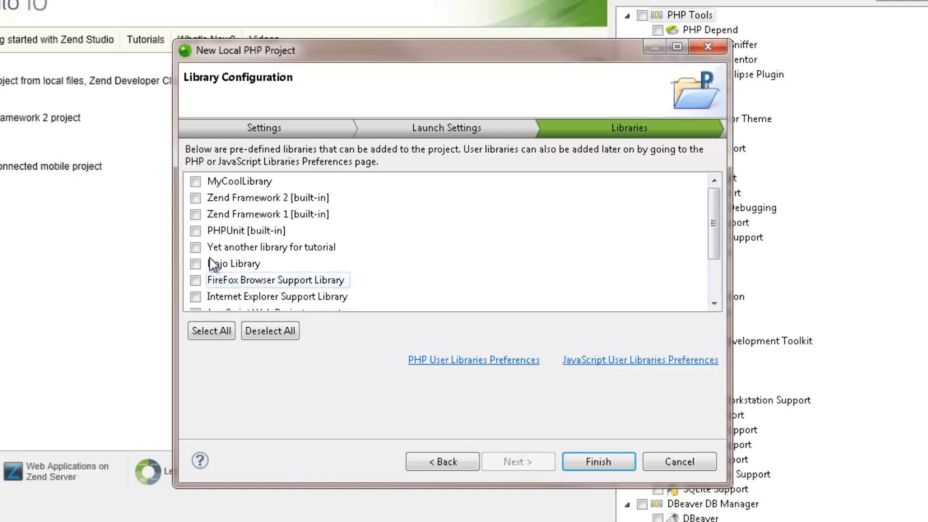
{"action": "left_click", "coordinate": [196, 231]}
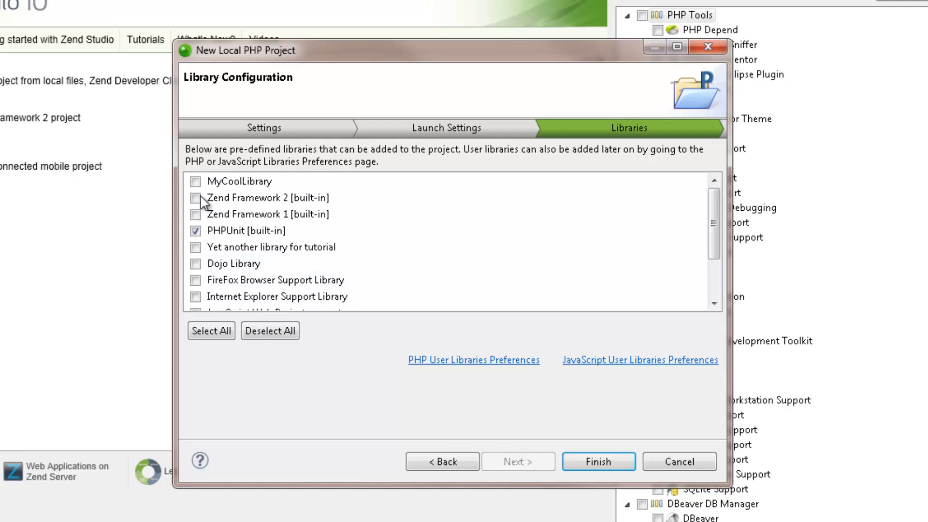
{"action": "left_click", "coordinate": [196, 198]}
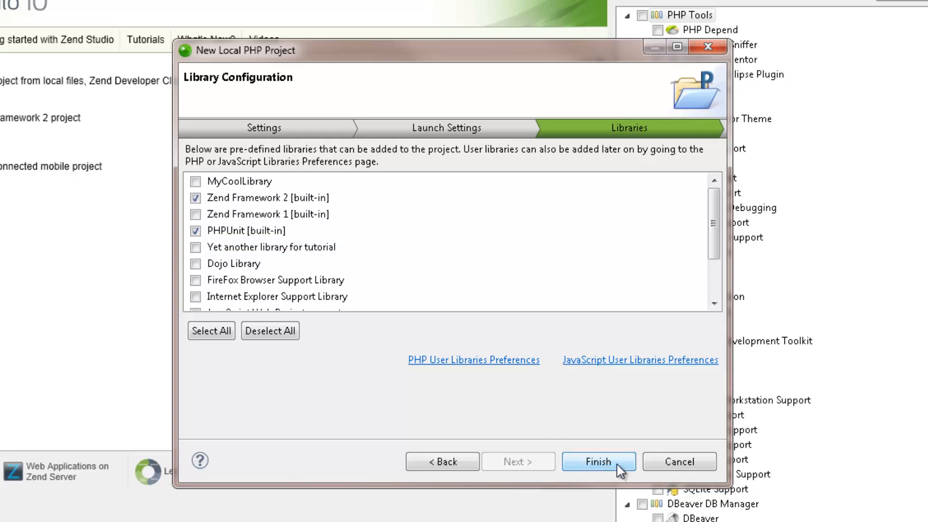
{"action": "left_click", "coordinate": [598, 461]}
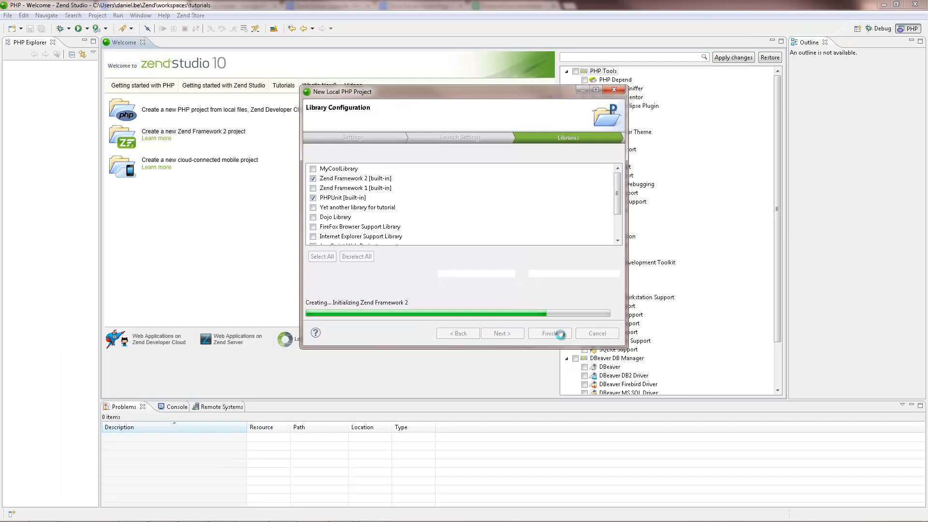
{"action": "left_click", "coordinate": [549, 333]}
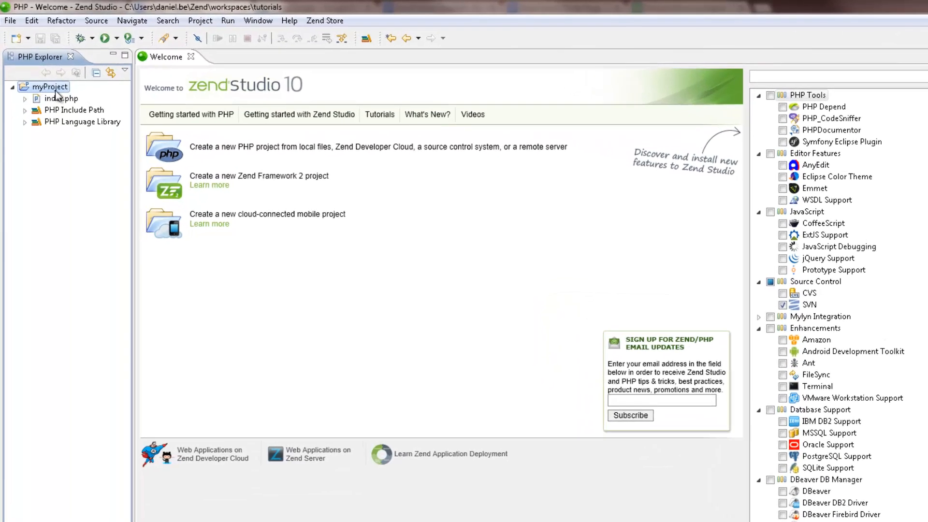
Add mynewfile.php to myProject from the simple PHP file template and open it for editing.
{"action": "right_click", "coordinate": [49, 86]}
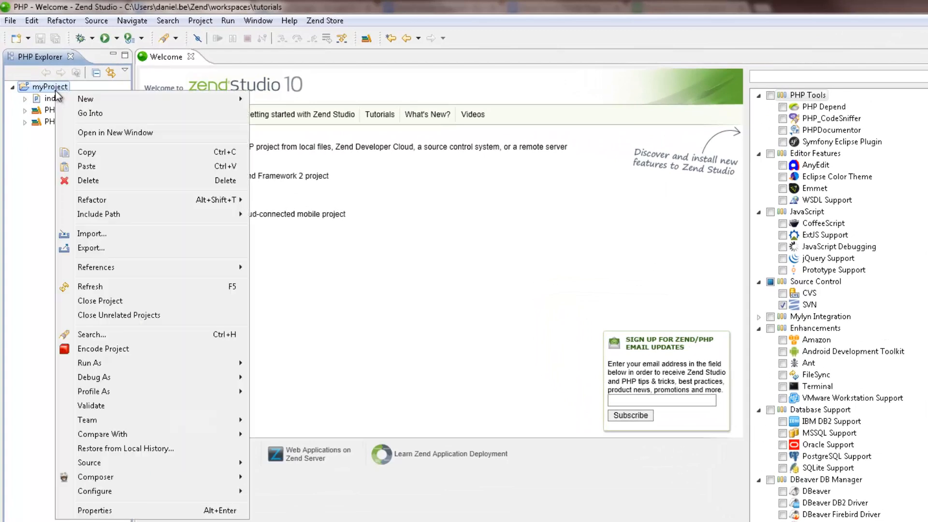
{"action": "mouse_move", "coordinate": [85, 99]}
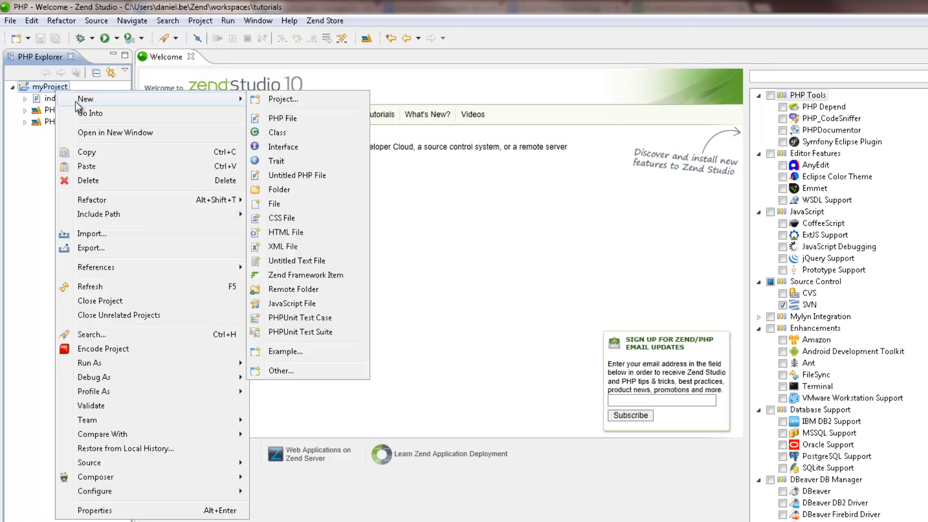
{"action": "left_click", "coordinate": [282, 118]}
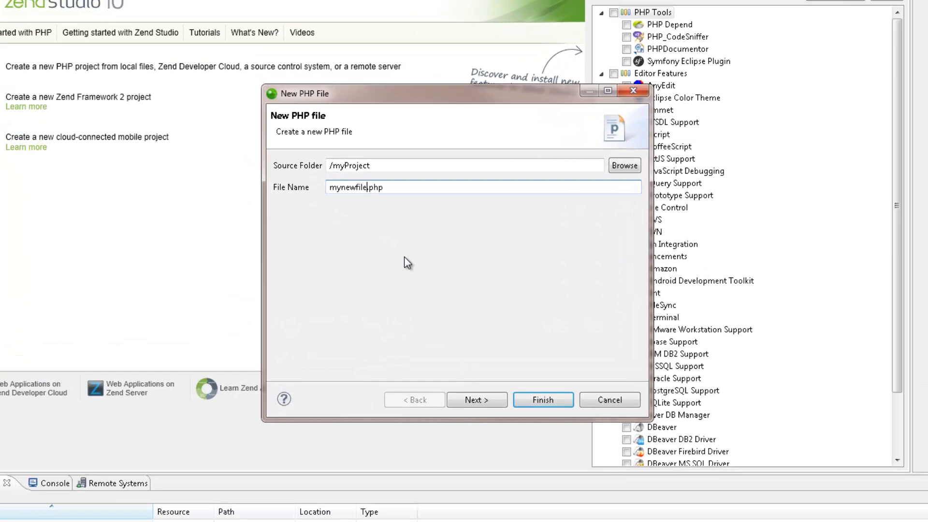
{"action": "mouse_move", "coordinate": [476, 399]}
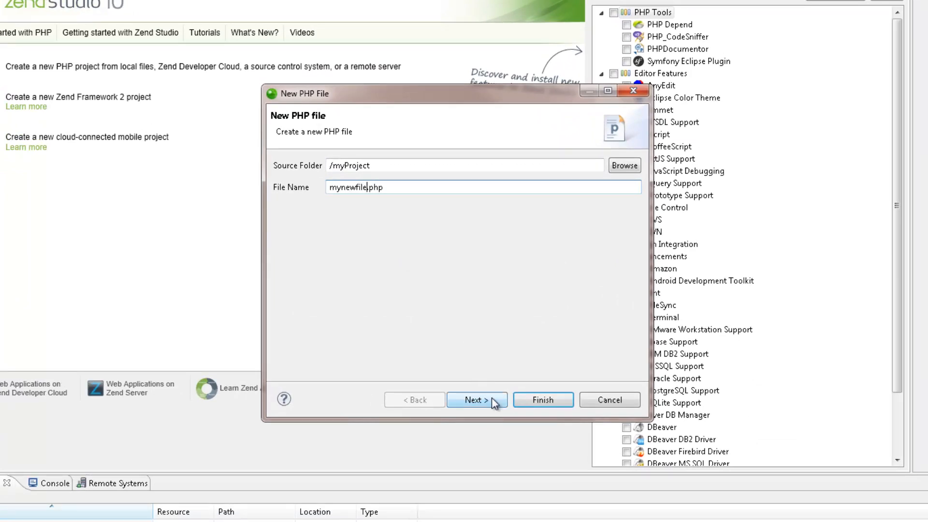
{"action": "left_click", "coordinate": [477, 400]}
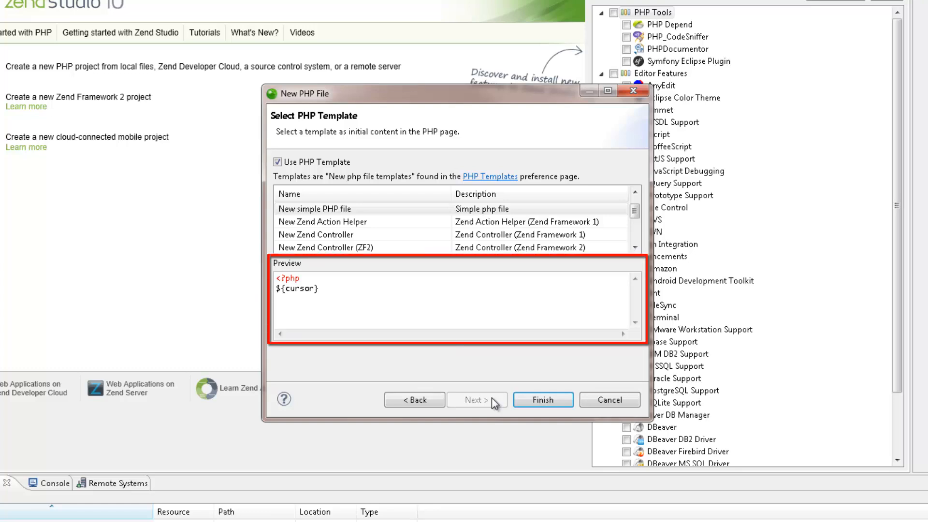
{"action": "mouse_move", "coordinate": [542, 399]}
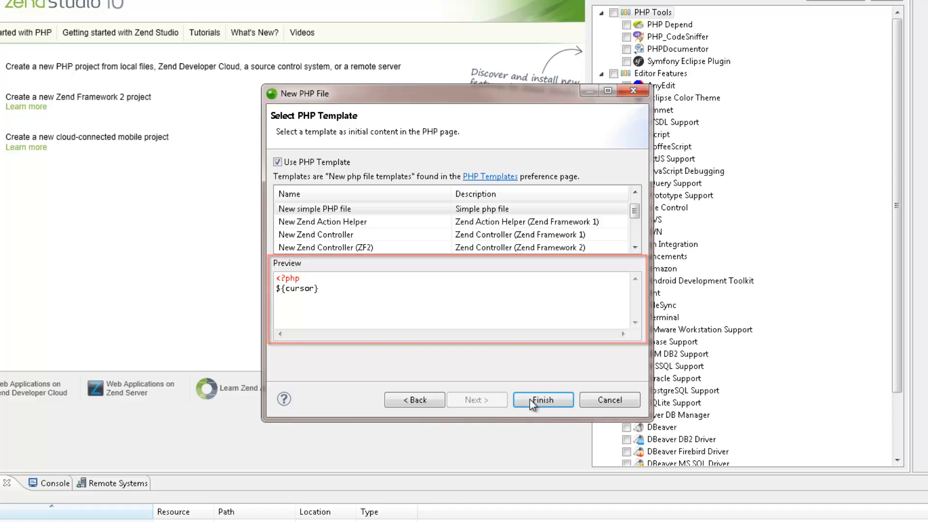
{"action": "left_click", "coordinate": [542, 399]}
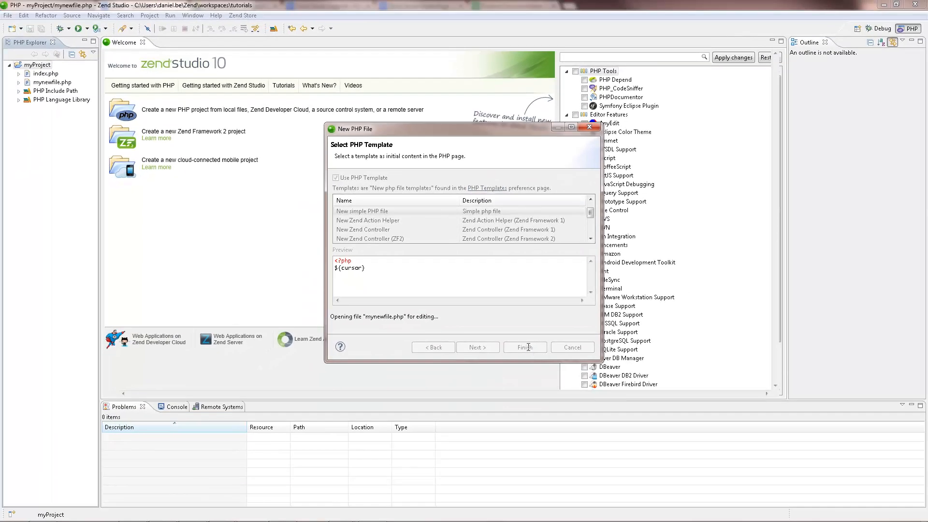
{"action": "left_click", "coordinate": [524, 347]}
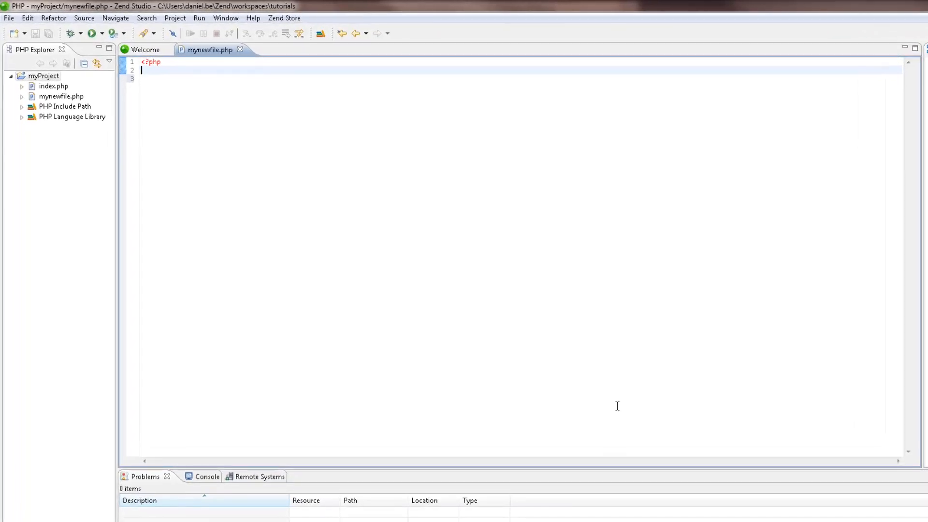
Create a new class named Calculator inside mynewfile.php.
{"action": "left_click", "coordinate": [61, 97]}
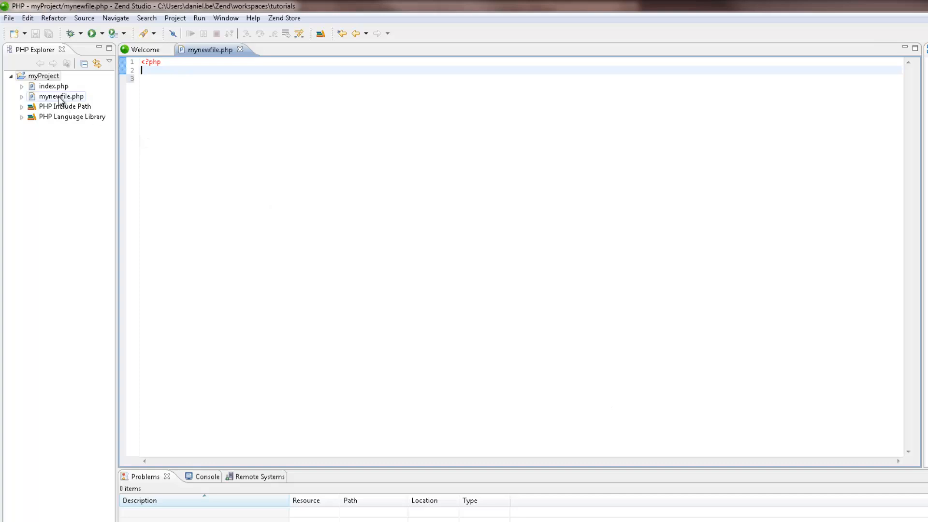
{"action": "right_click", "coordinate": [61, 97]}
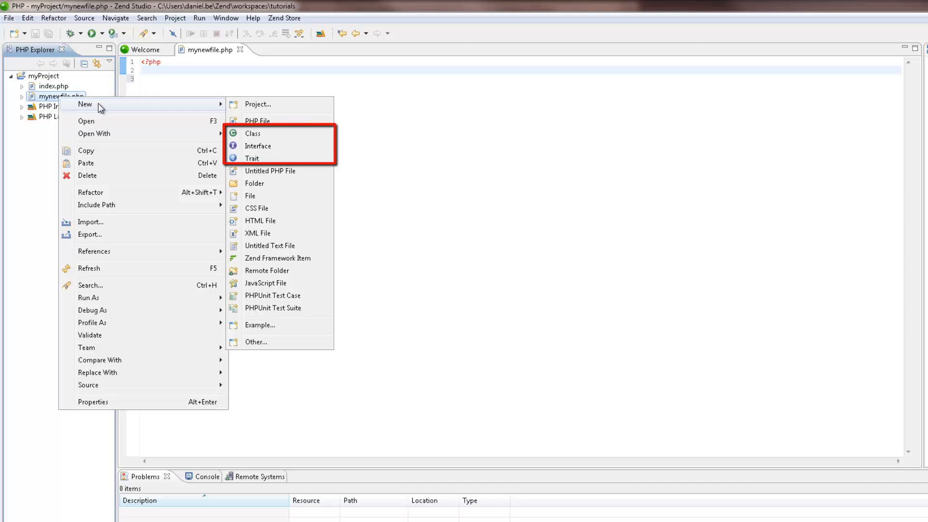
{"action": "mouse_move", "coordinate": [252, 134]}
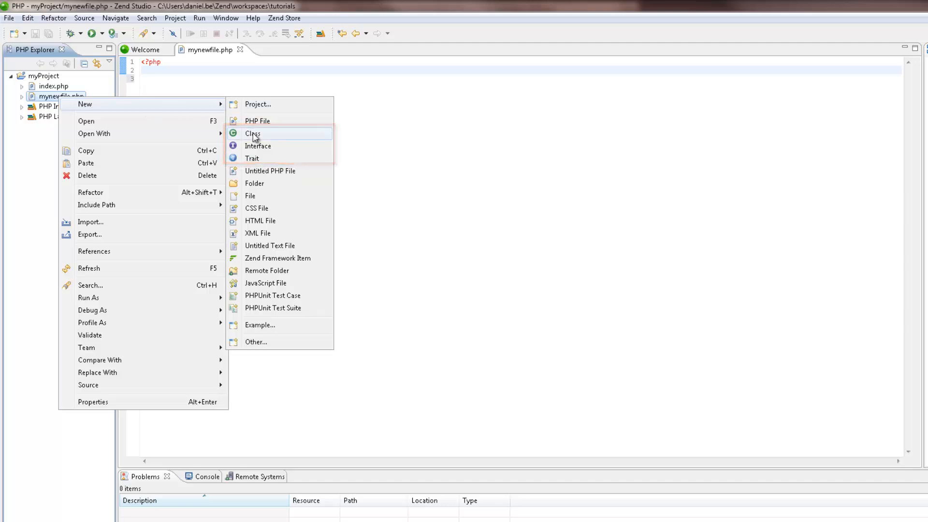
{"action": "left_click", "coordinate": [252, 133]}
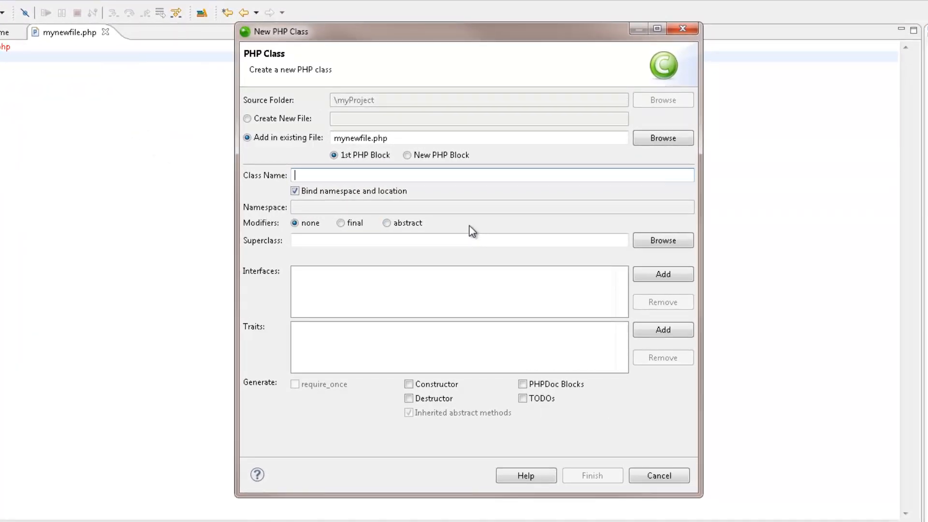
{"action": "type", "text": "Calcu"}
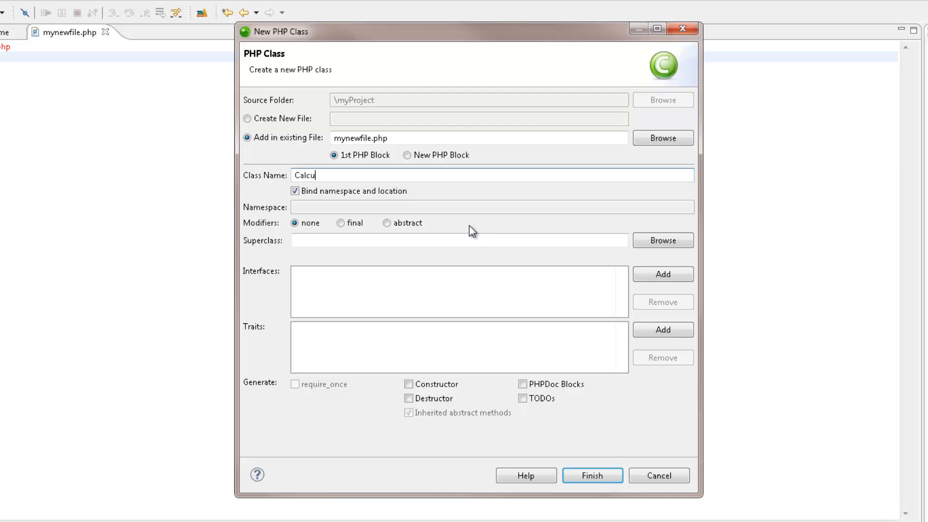
{"action": "type", "text": "lator"}
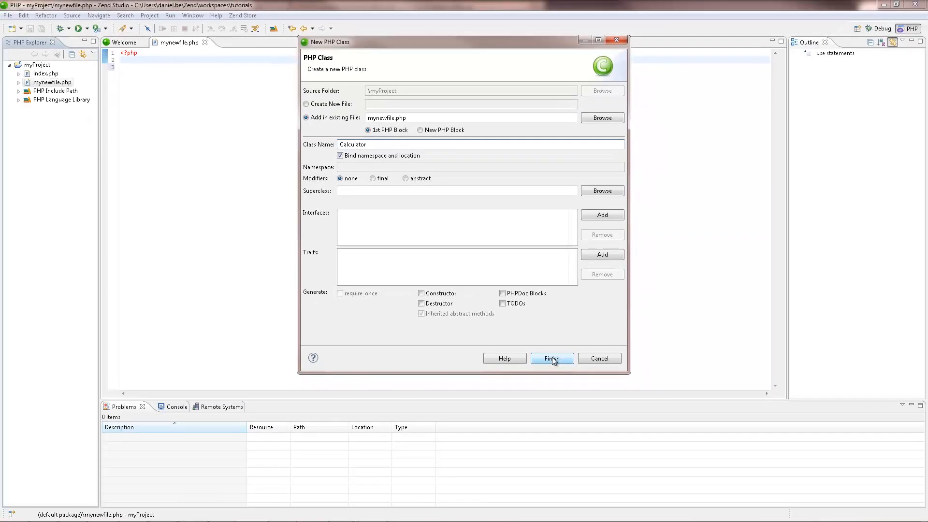
{"action": "left_click", "coordinate": [551, 358]}
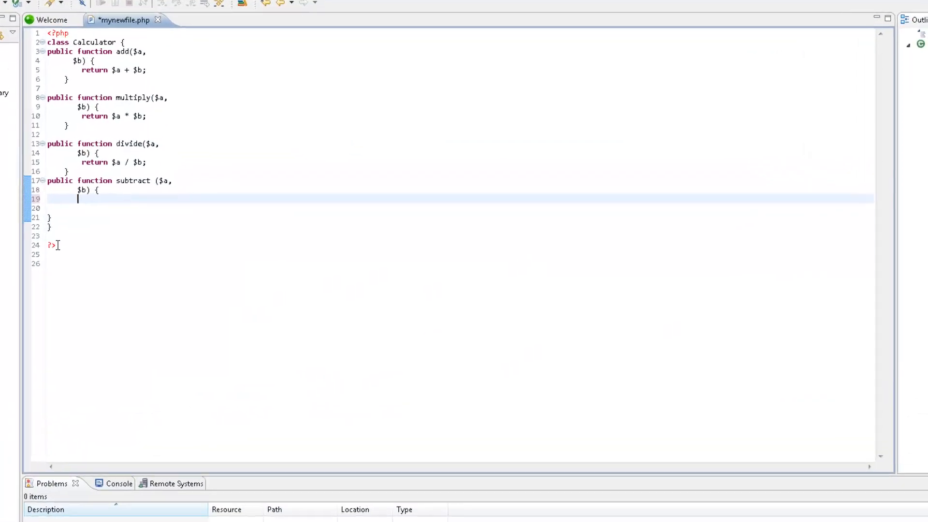
Complete subtract to return $a - $b and save mynewfile.php.
{"action": "type", "text": "return"}
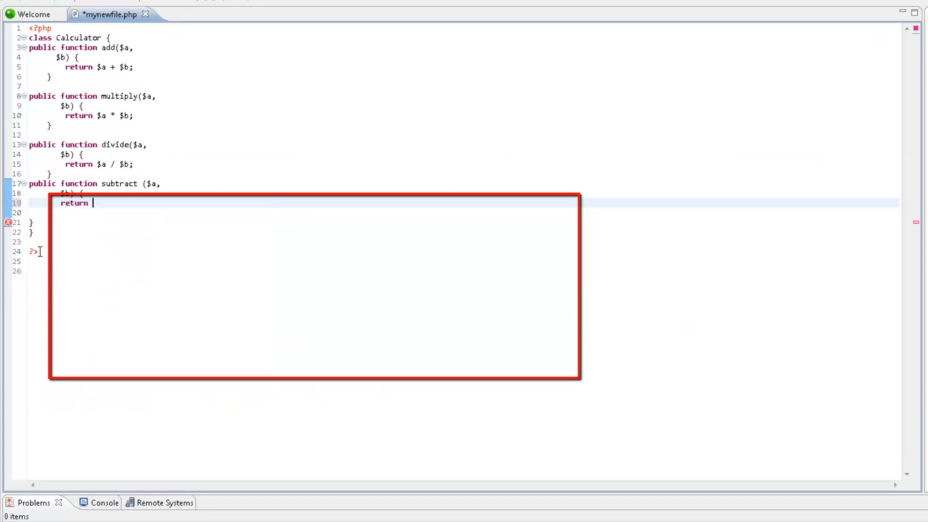
{"action": "type", "text": "$a"}
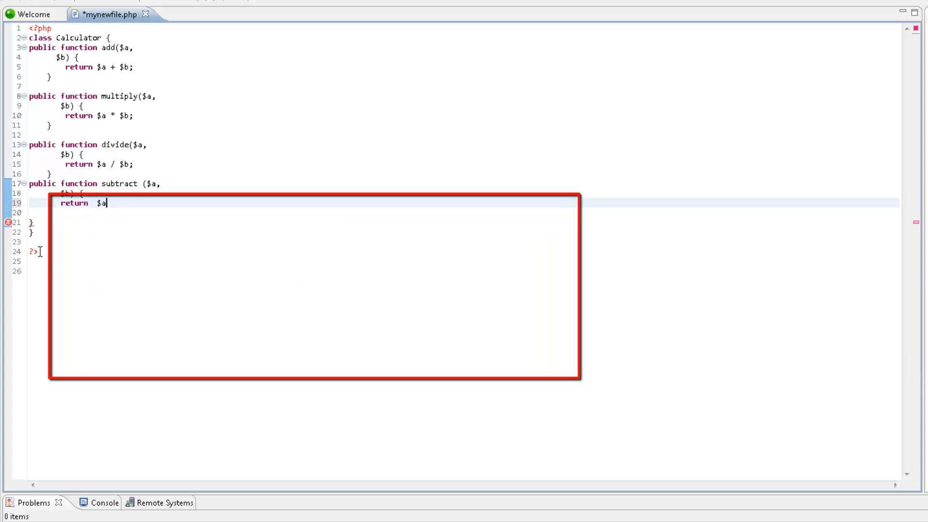
{"action": "type", "text": "-"}
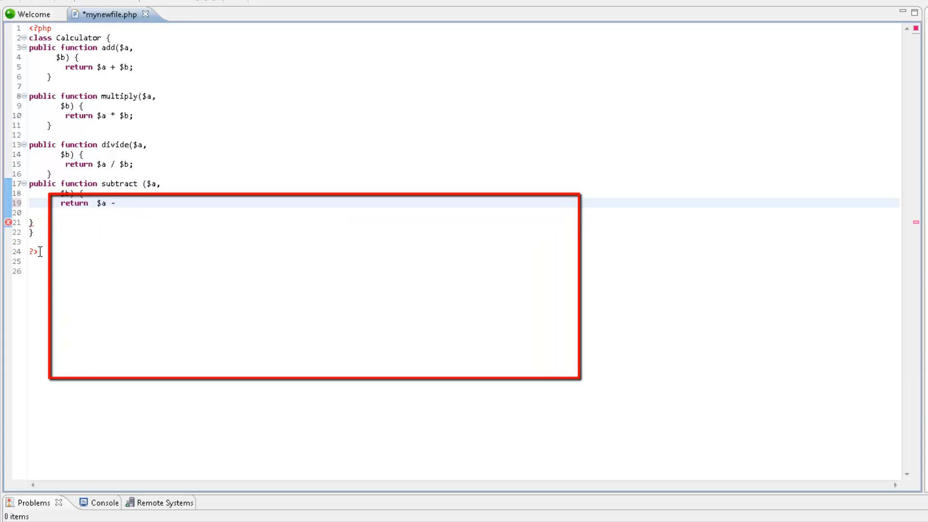
{"action": "type", "text": "$b;"}
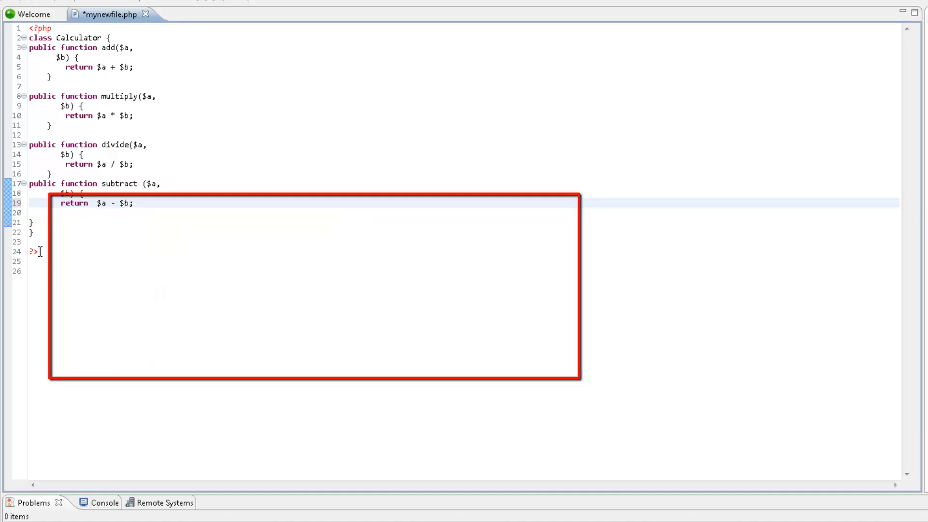
{"action": "key", "text": "ctrl+s"}
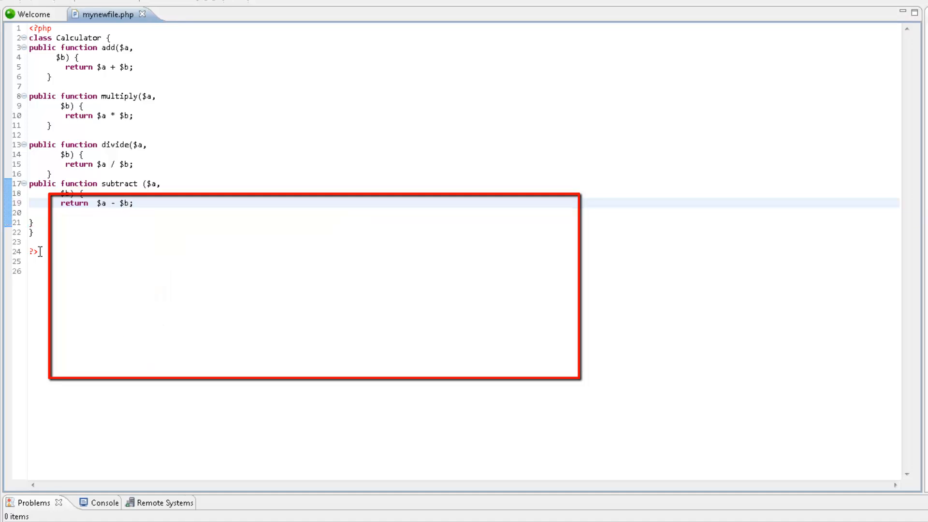
{"action": "key", "text": "ctrl+space"}
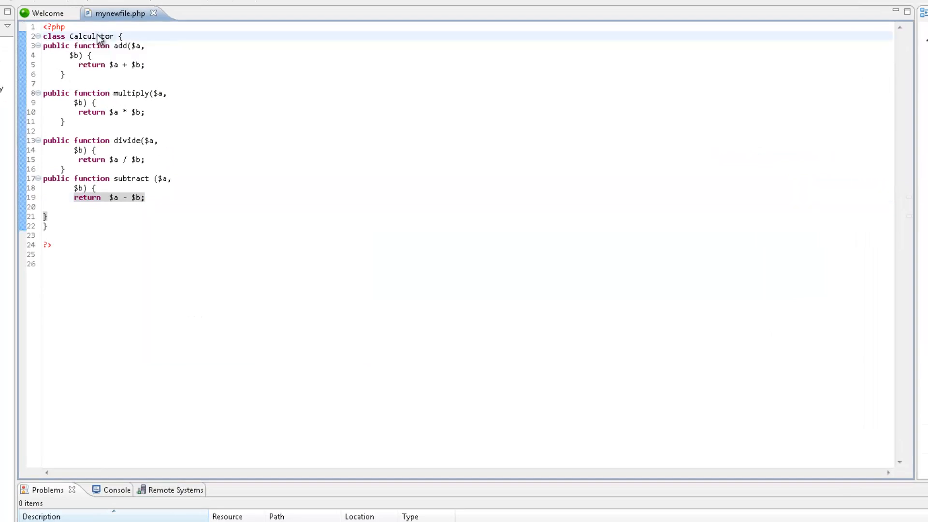
Rename the Calculator class to newClass via a rename refactoring.
{"action": "right_click", "coordinate": [95, 37]}
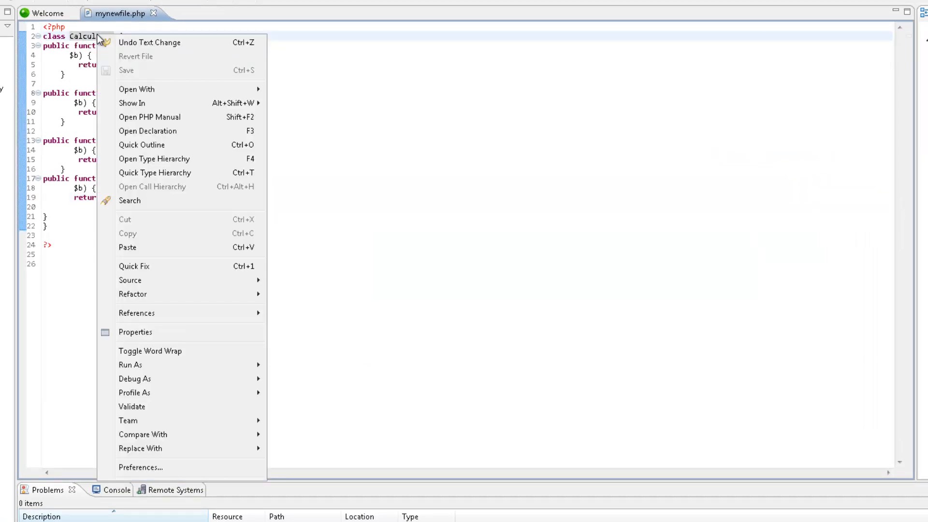
{"action": "mouse_move", "coordinate": [133, 294]}
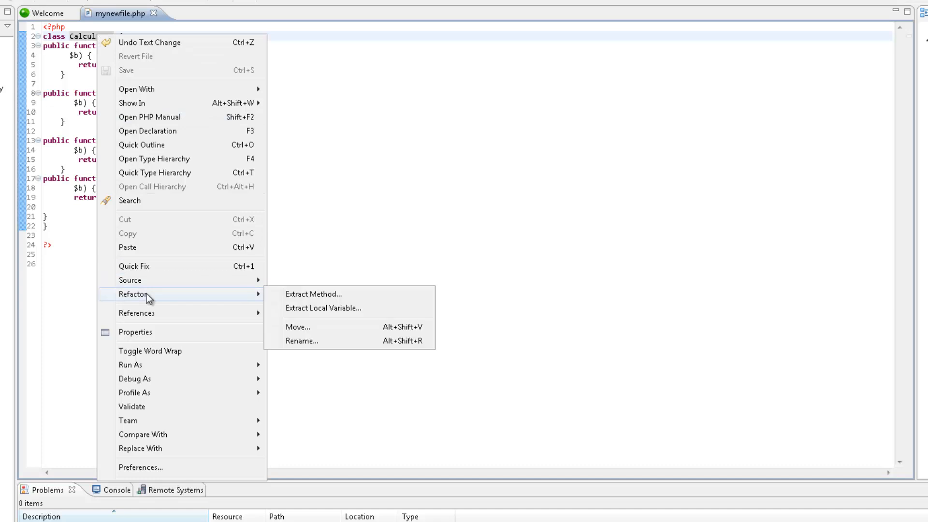
{"action": "left_click", "coordinate": [301, 341]}
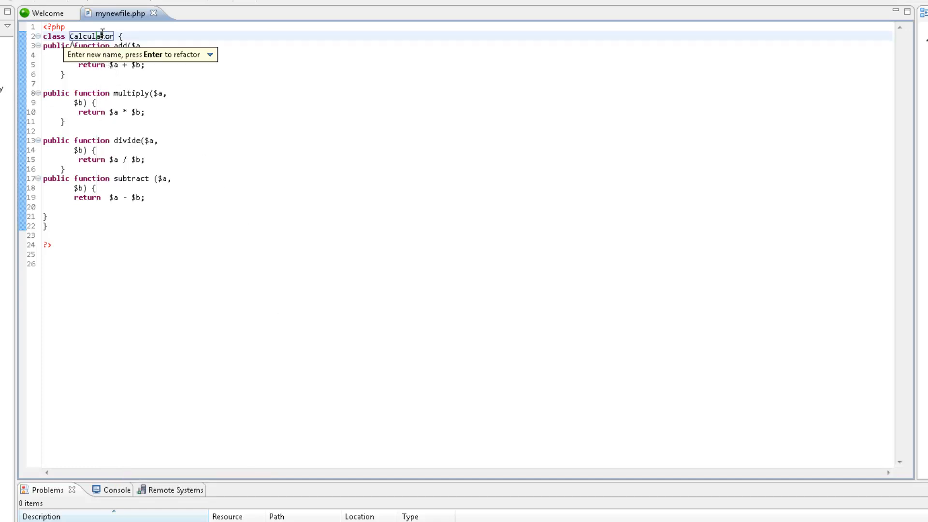
{"action": "type", "text": "new"}
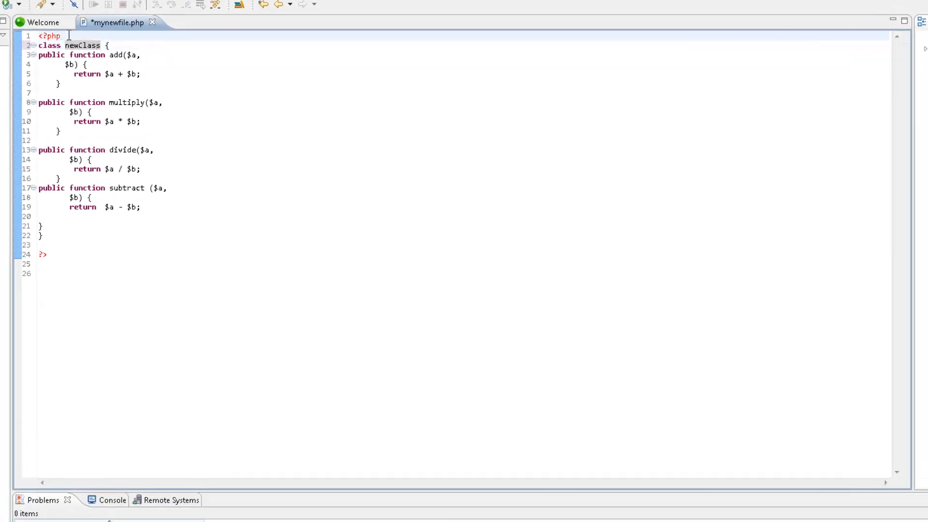
{"action": "type", "text": "//"}
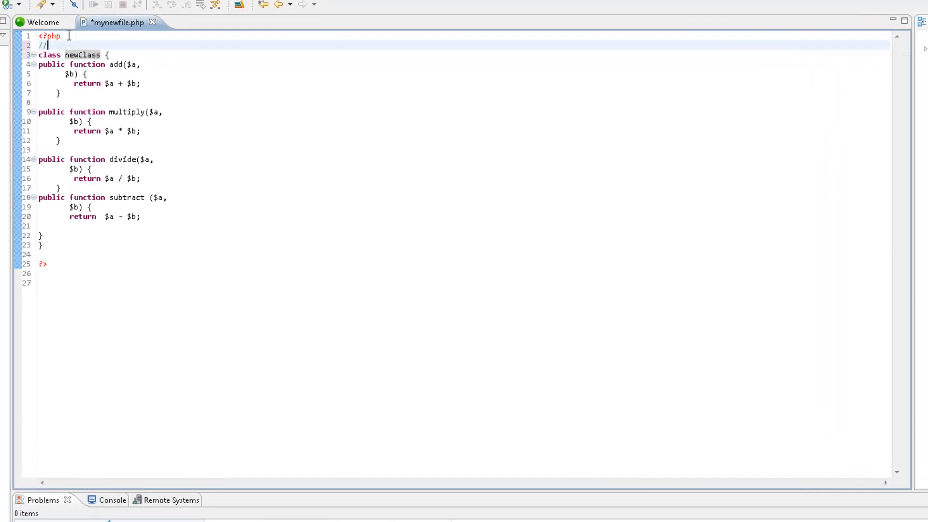
{"action": "type", "text": "Cal"}
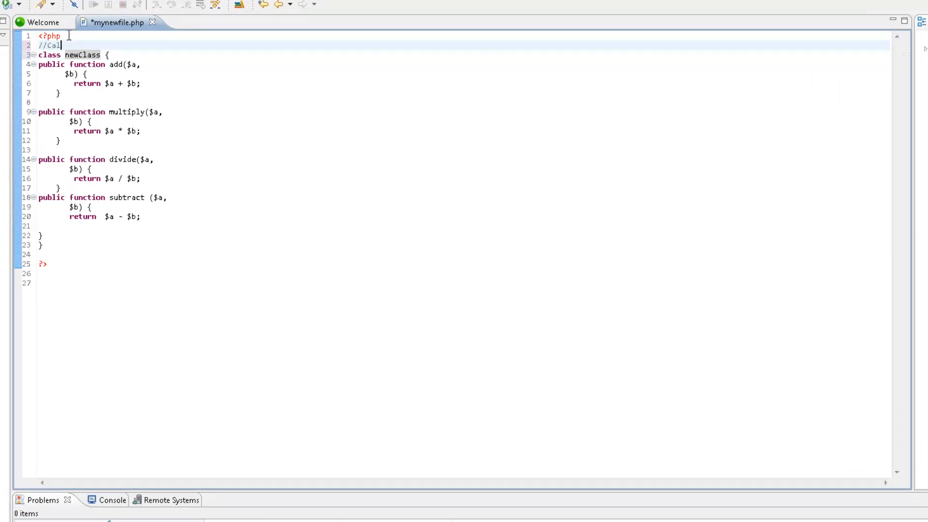
{"action": "type", "text": "culator"}
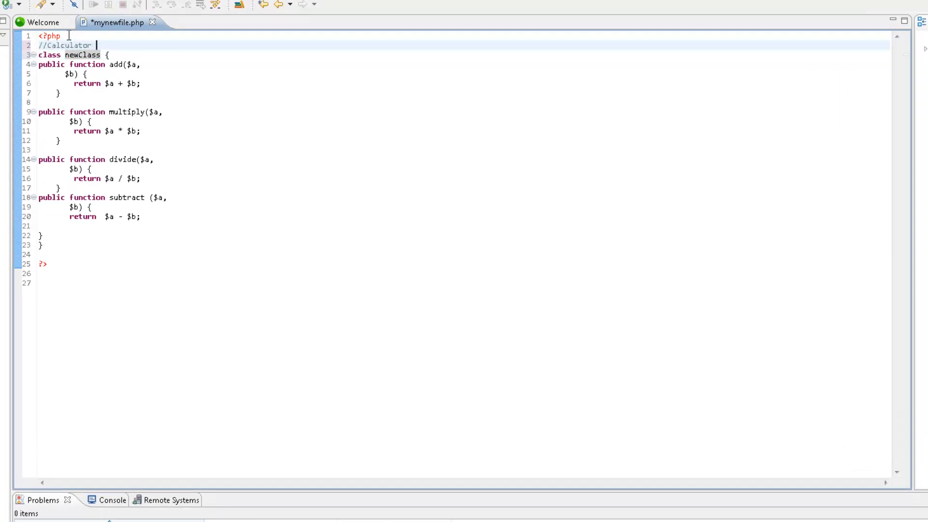
{"action": "type", "text": "class"}
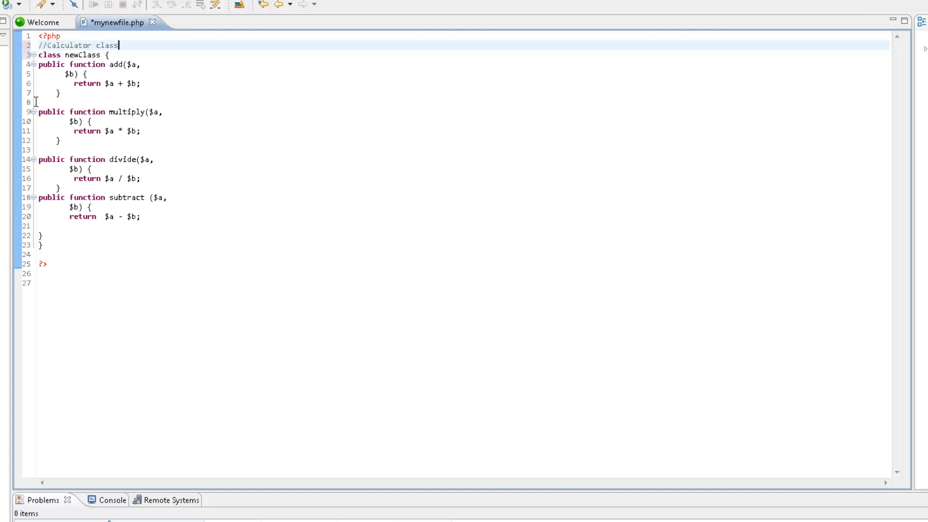
{"action": "left_click_drag", "start_coordinate": [38, 112], "coordinate": [62, 140]}
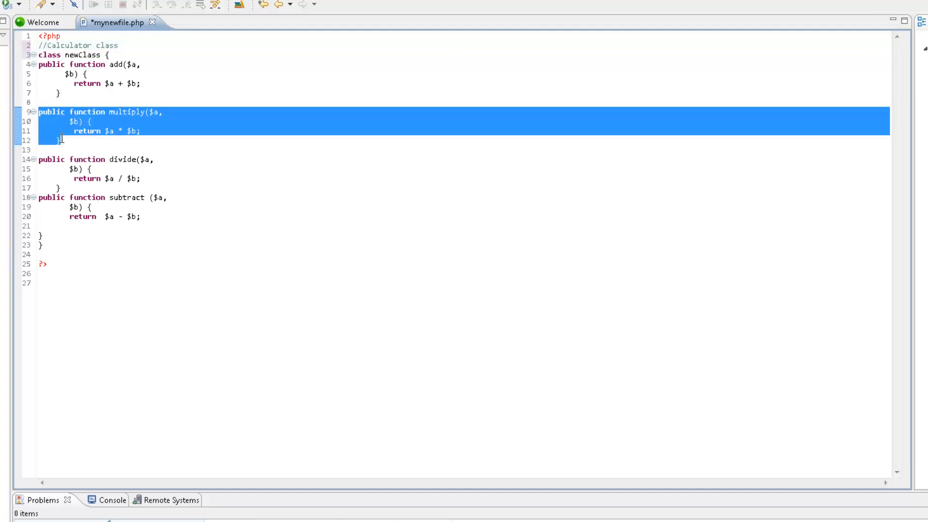
{"action": "key", "text": "ctrl+/"}
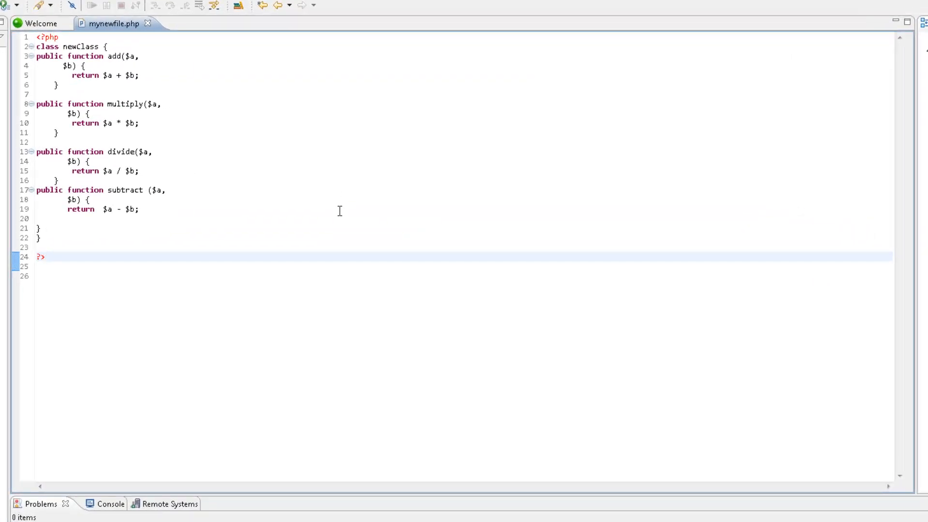
Auto-format the entire newClass file and save it.
{"action": "key", "text": "ctrl+a"}
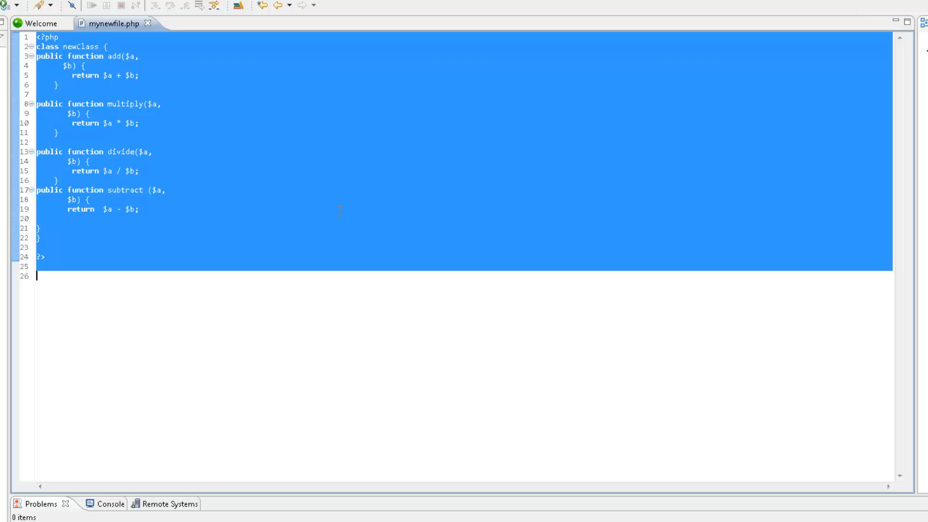
{"action": "key", "text": "ctrl+shift+f"}
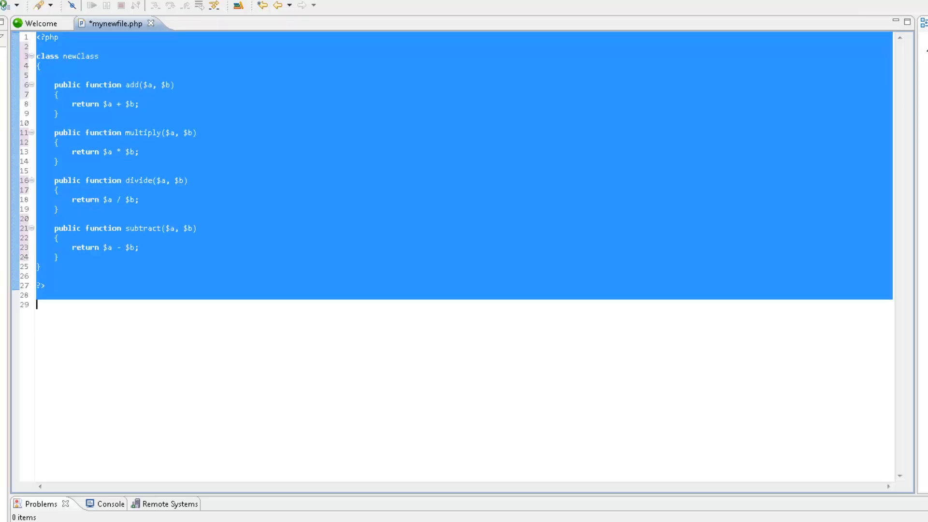
{"action": "left_click", "coordinate": [69, 295]}
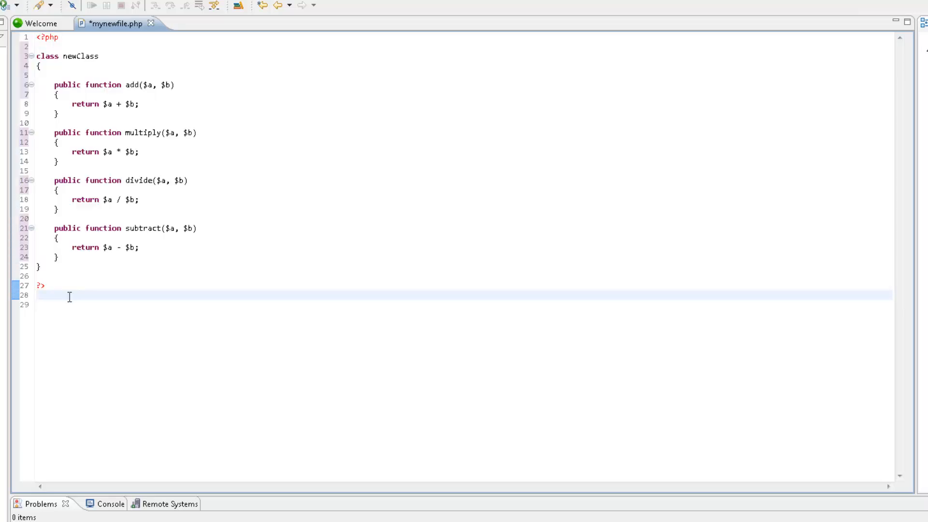
{"action": "key", "text": "ctrl+s"}
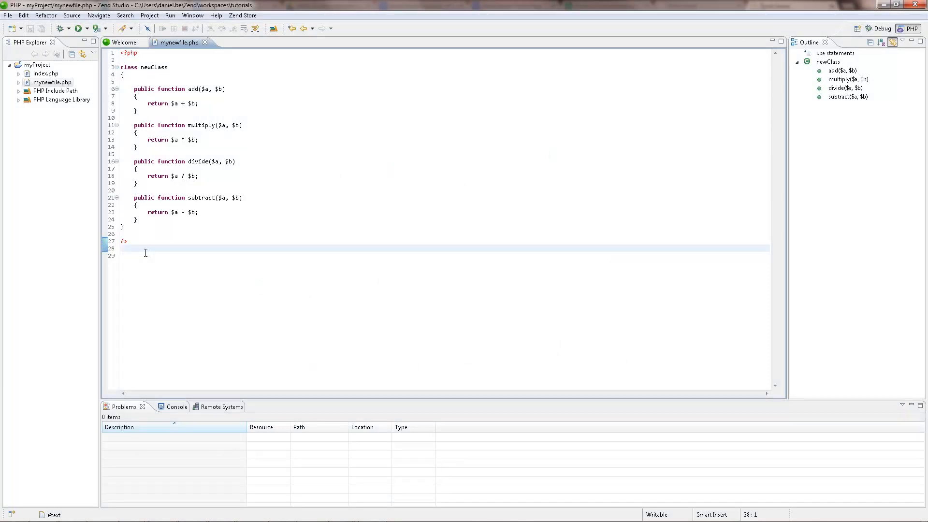
{"action": "left_click", "coordinate": [121, 248]}
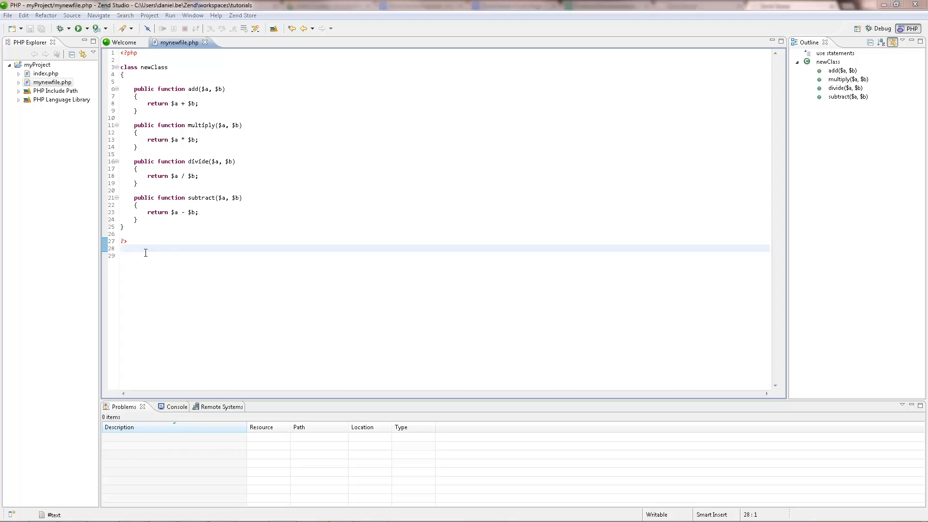
Replace every $b with $c in newClass using find and replace.
{"action": "key", "text": "Ctrl+f"}
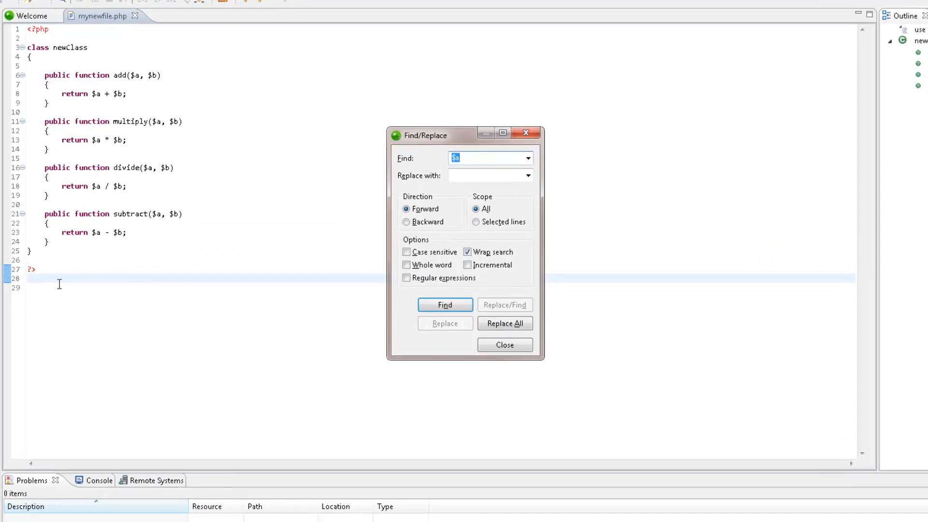
{"action": "left_click", "coordinate": [480, 157]}
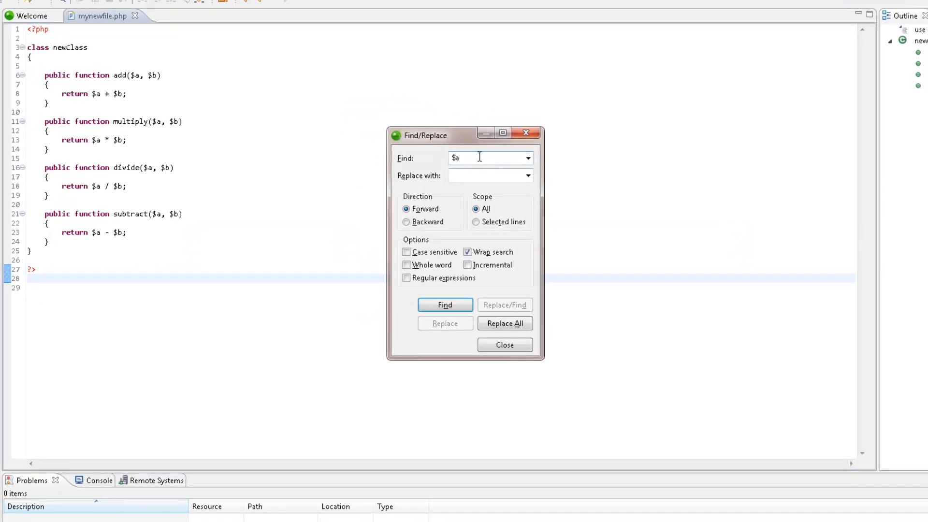
{"action": "type", "text": "b"}
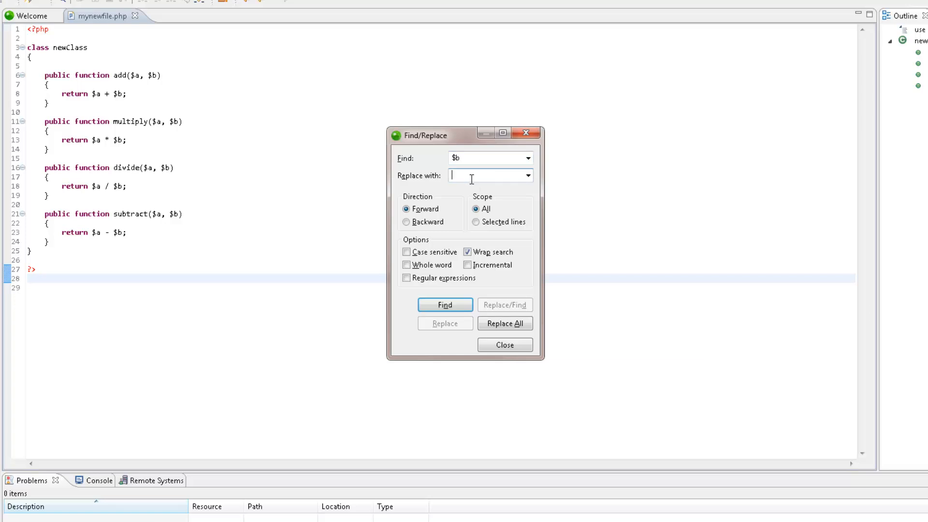
{"action": "type", "text": "$c"}
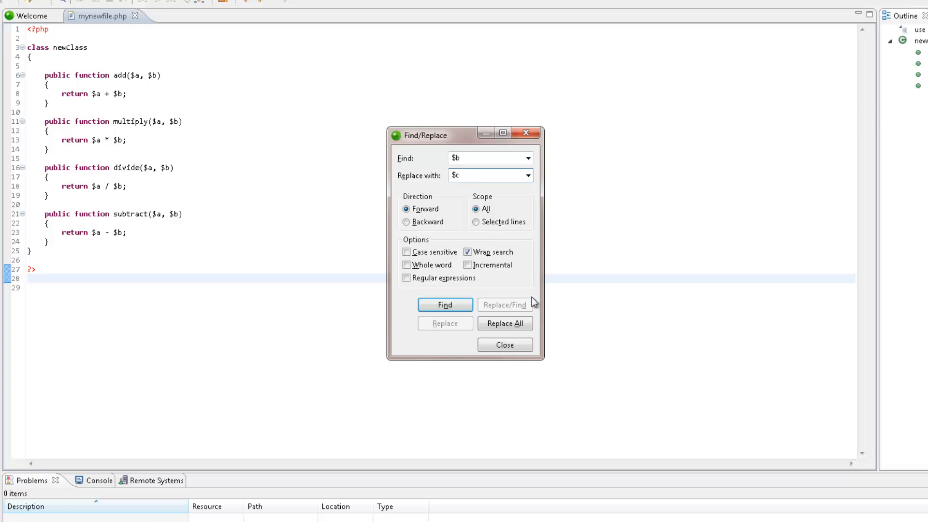
{"action": "left_click", "coordinate": [504, 323]}
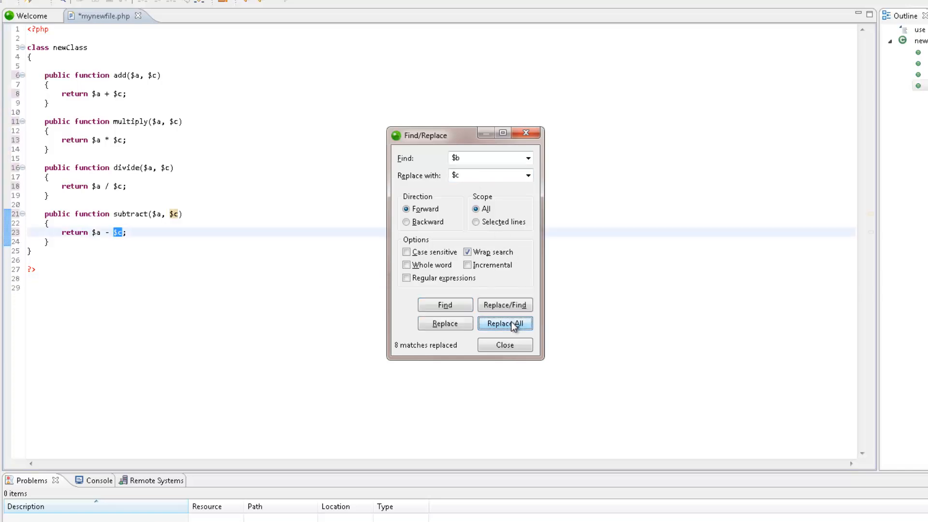
{"action": "left_click", "coordinate": [505, 344]}
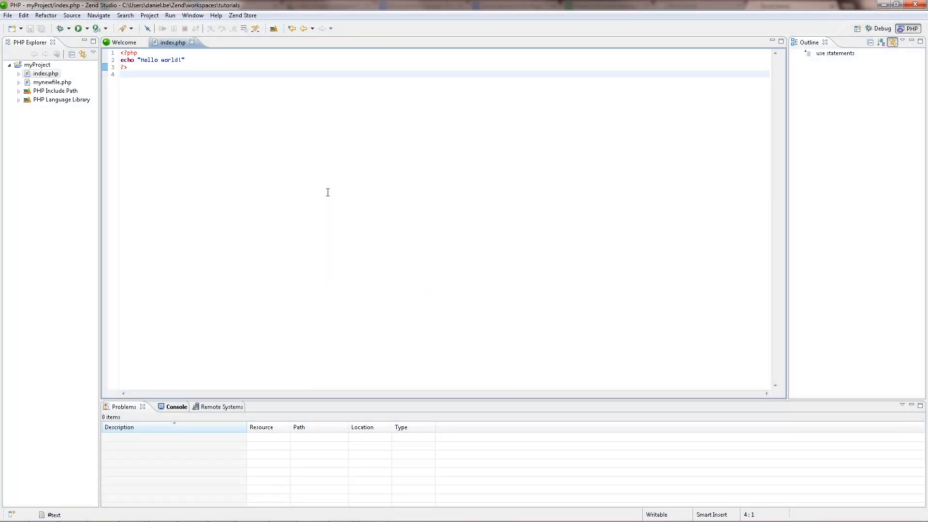
Run index.php so Hello world! appears in the Browser Output.
{"action": "left_click", "coordinate": [121, 74]}
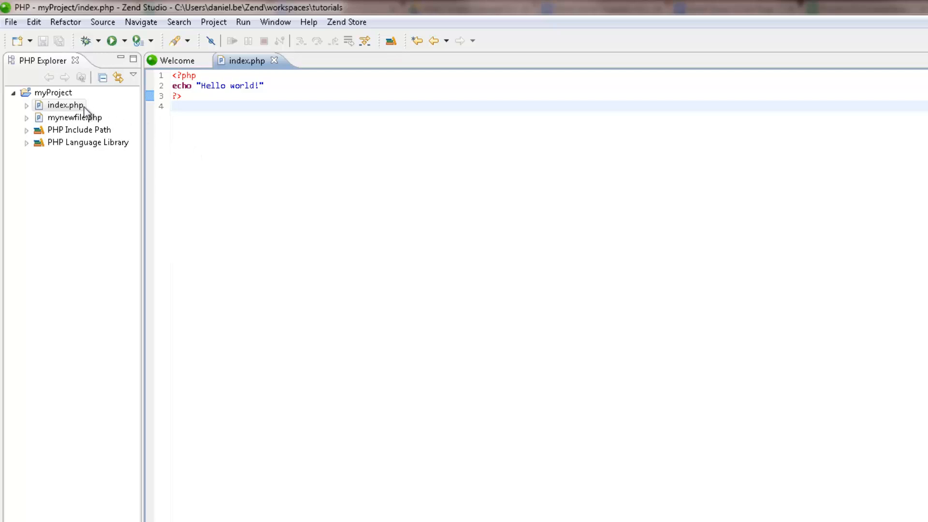
{"action": "right_click", "coordinate": [62, 105]}
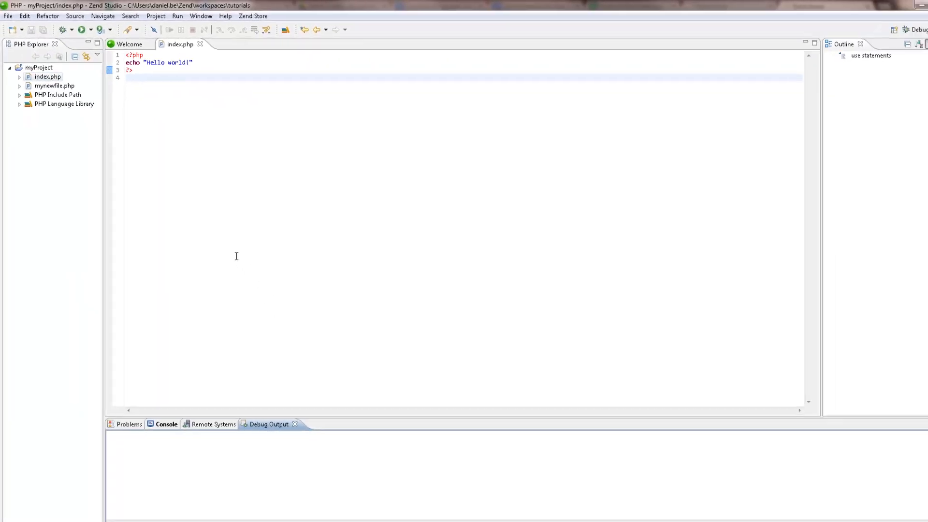
{"action": "left_click", "coordinate": [77, 29]}
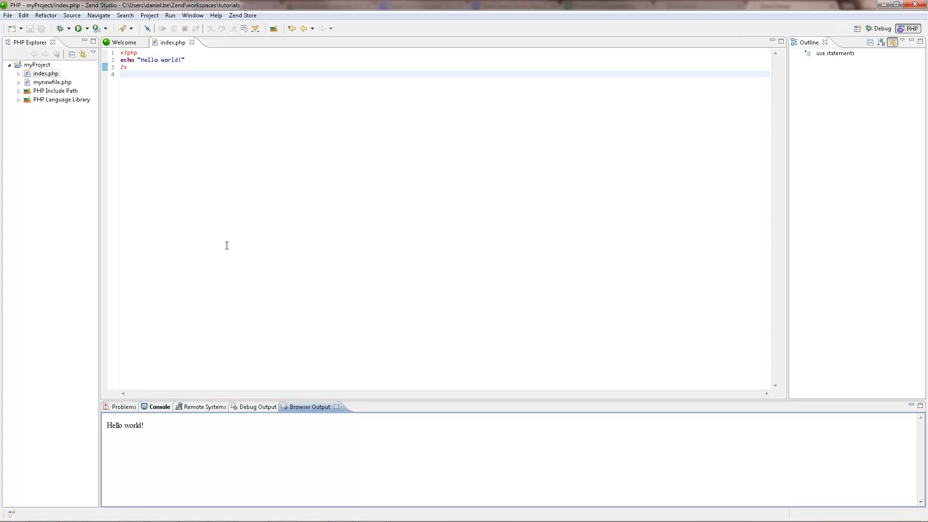
{"action": "mouse_move", "coordinate": [153, 183]}
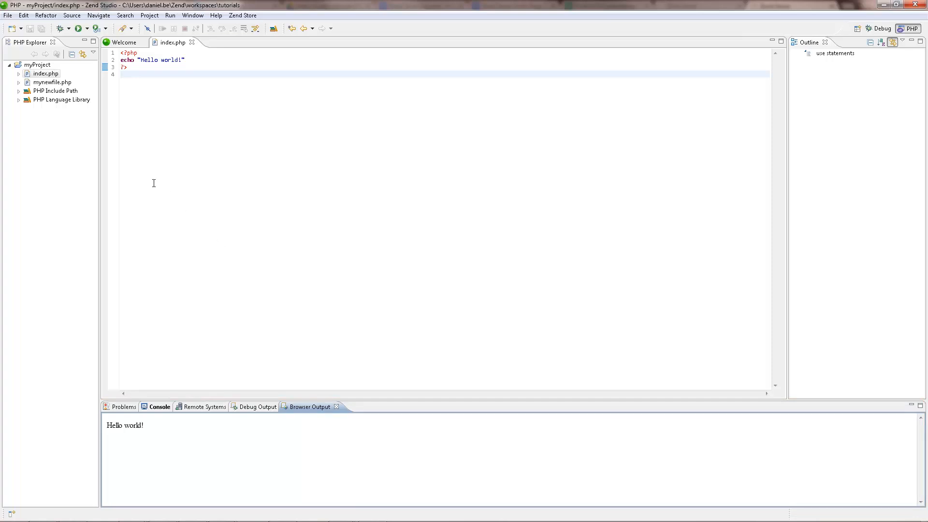
Run index.php as a PHP Web Application so it opens at localhost myProject/index.php.
{"action": "right_click", "coordinate": [45, 72]}
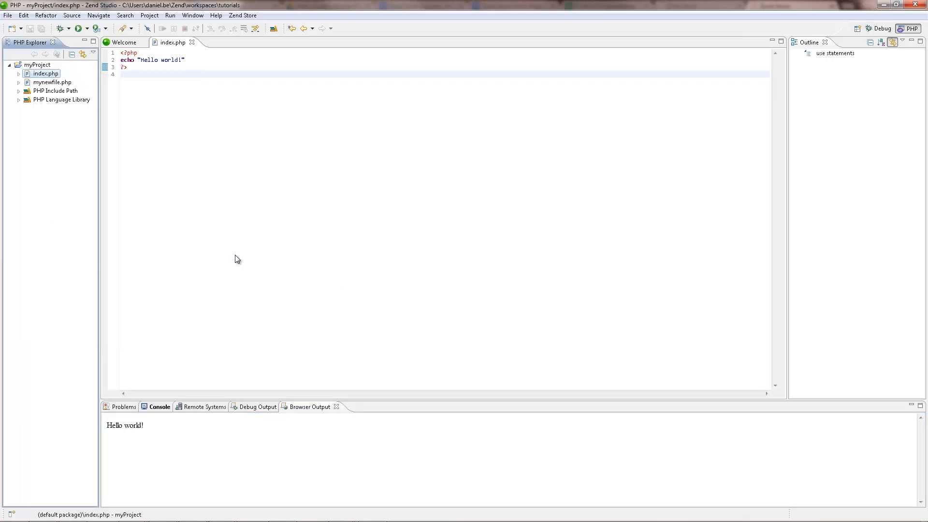
{"action": "left_click", "coordinate": [78, 28]}
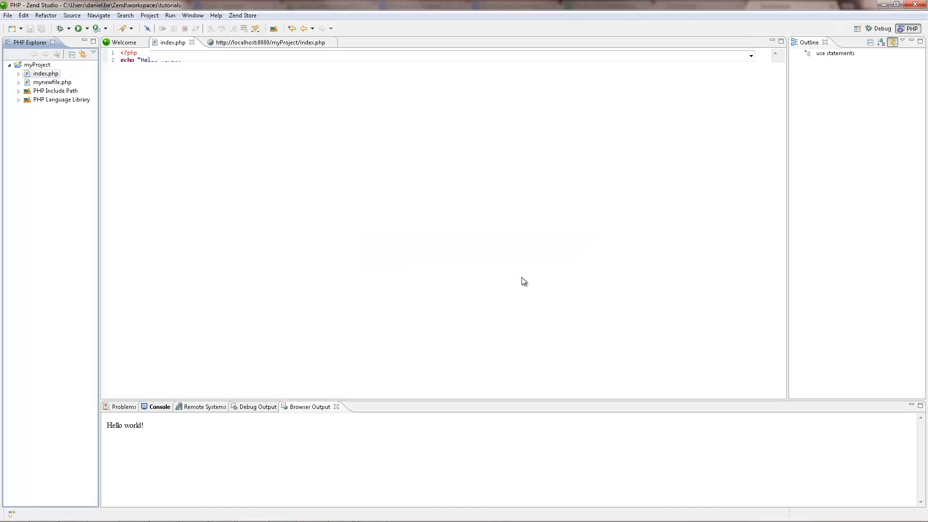